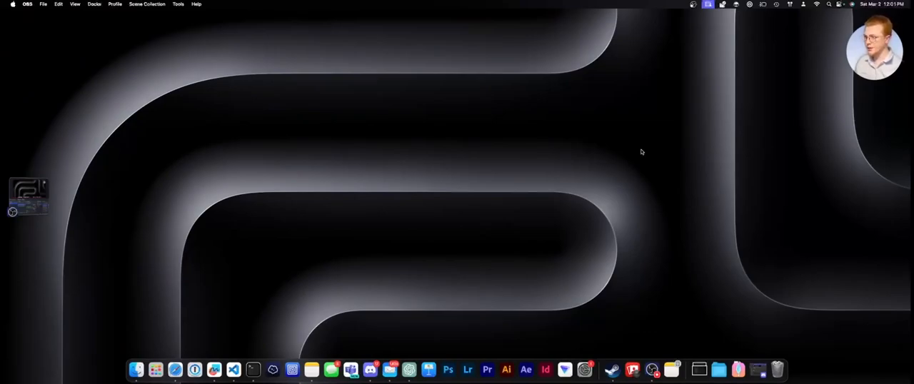
mouse_move(177, 346)
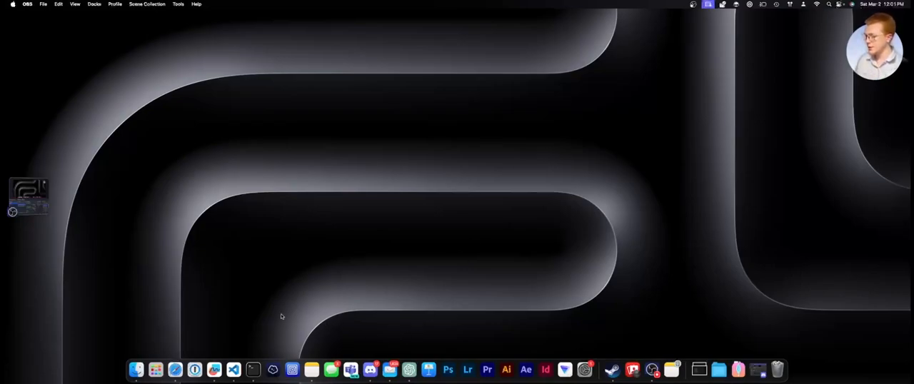
mouse_move(269, 322)
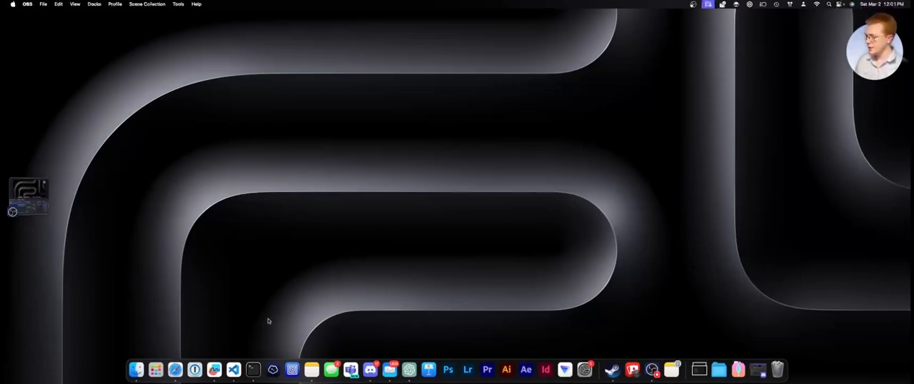
Close Terminal's shell window, reopen it from the Dock, and nudge it toward the middle
click(252, 368)
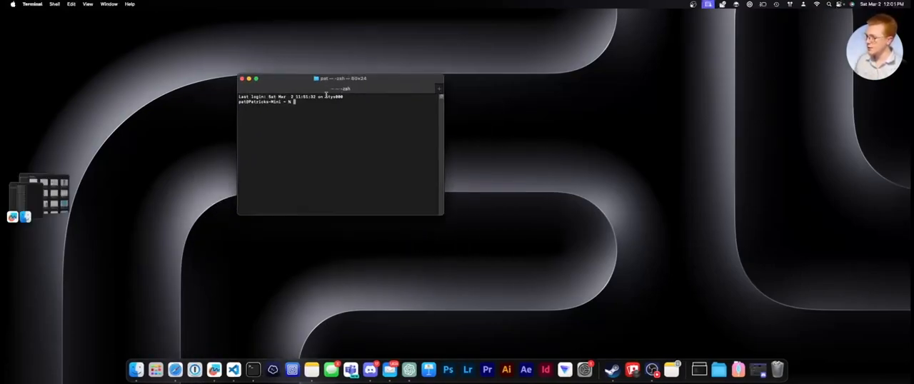
click(243, 77)
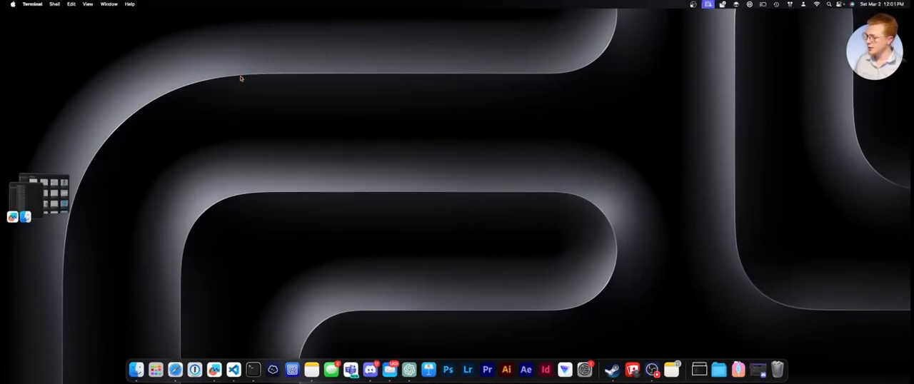
mouse_move(252, 369)
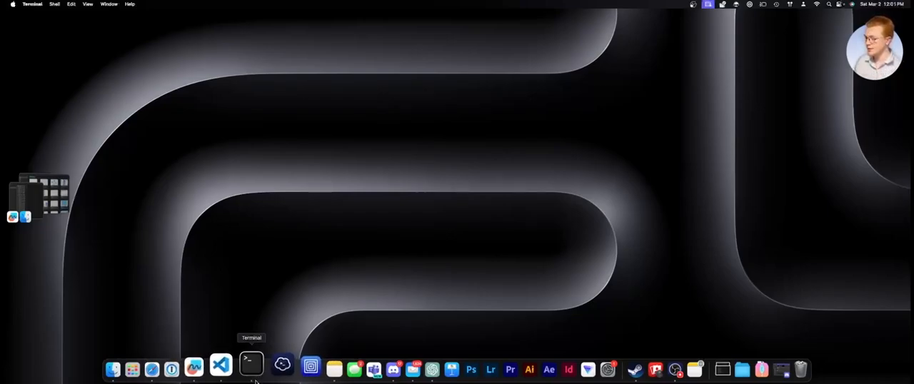
click(251, 366)
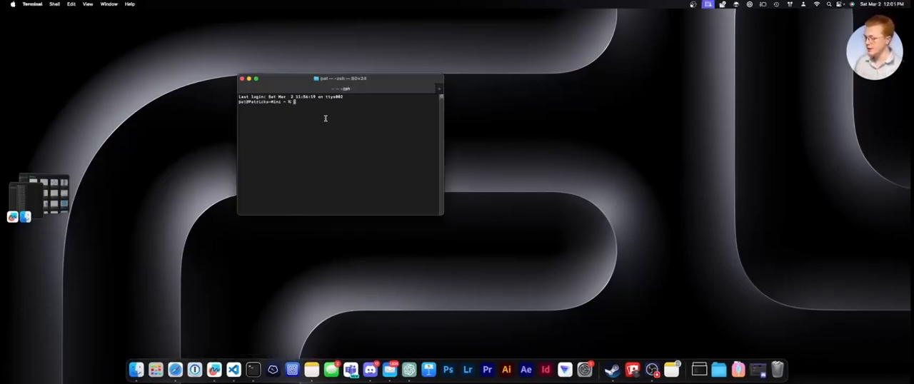
drag(340, 79, 350, 86)
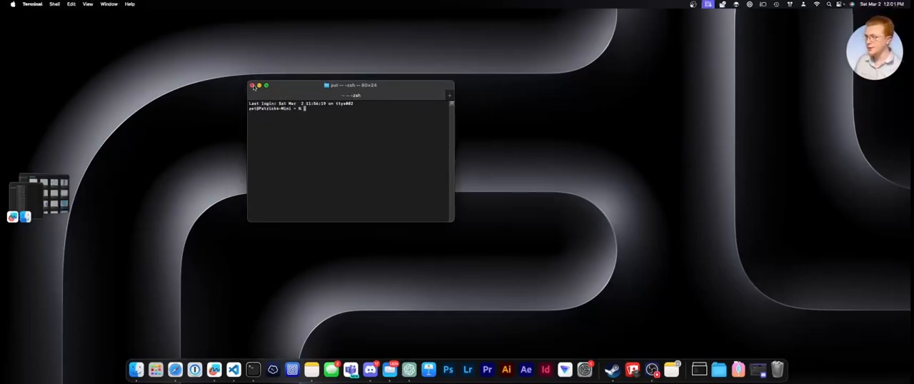
Close the shell window, reopen Terminal from the Dock, and drag it lower on the desktop
click(253, 85)
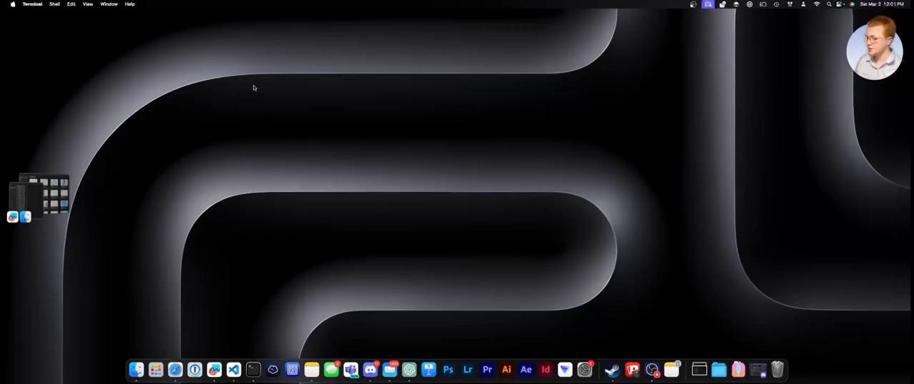
mouse_move(236, 364)
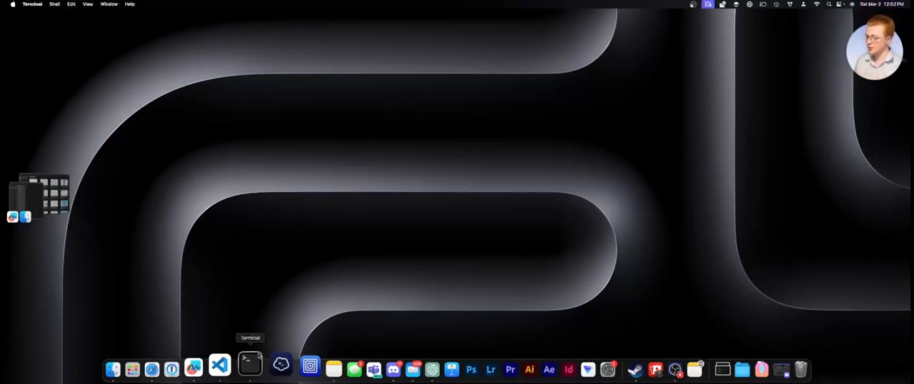
click(249, 365)
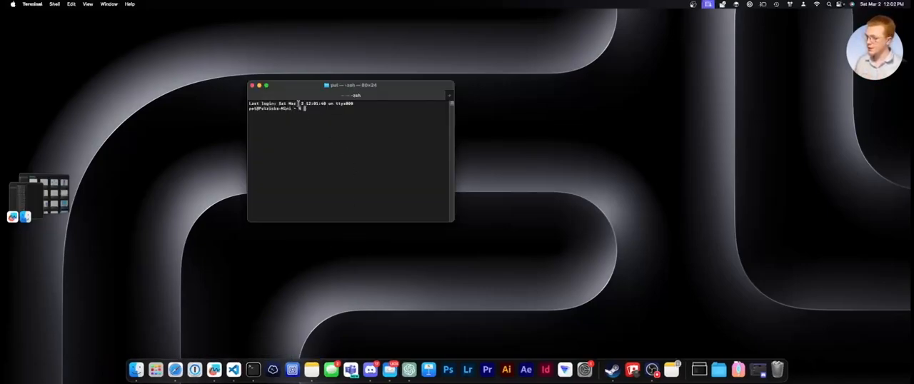
drag(350, 86, 353, 108)
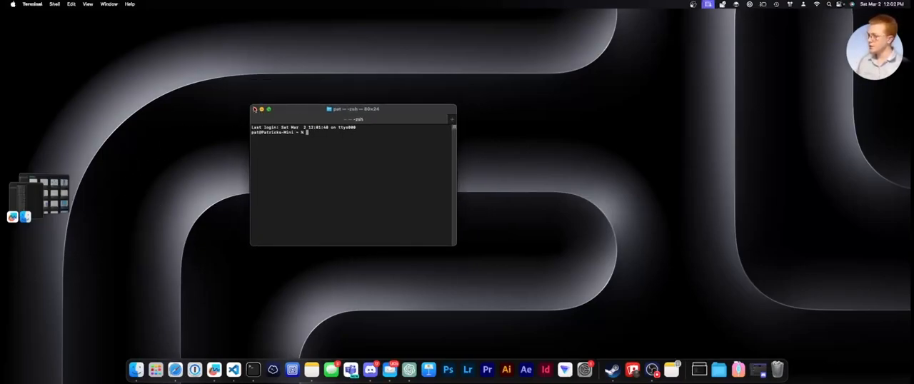
Browse Terminal's app menu for Hide/Quit commands, then dismiss it leaving an empty desktop
click(31, 4)
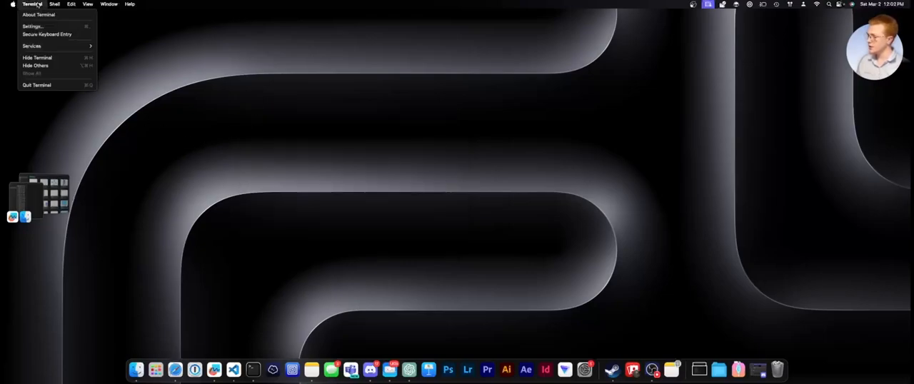
mouse_move(37, 74)
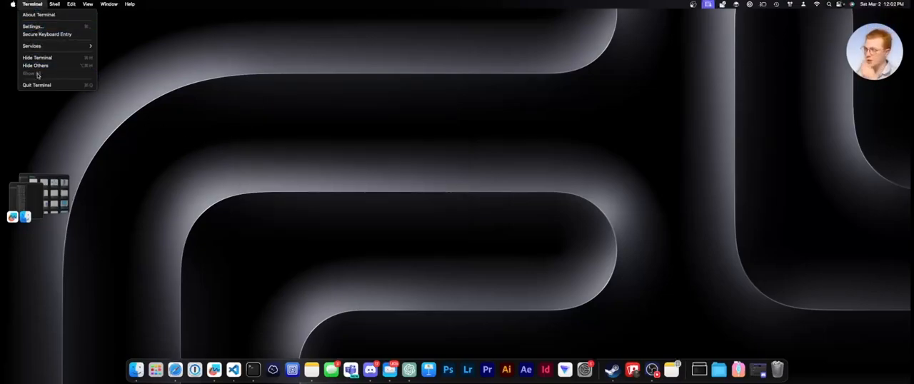
mouse_move(154, 203)
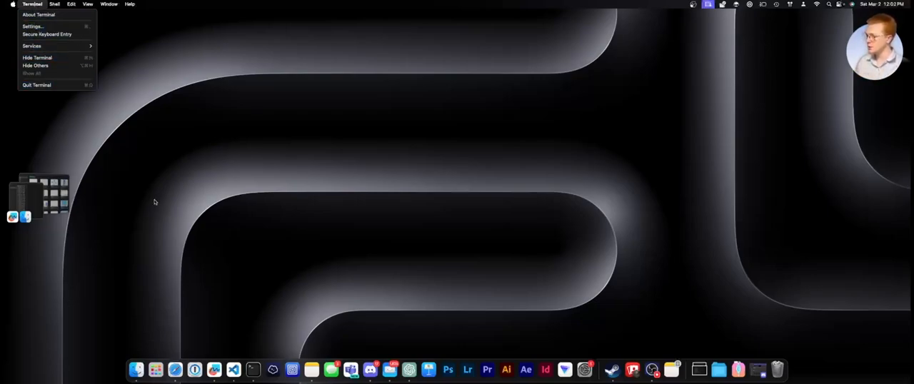
right_click(254, 369)
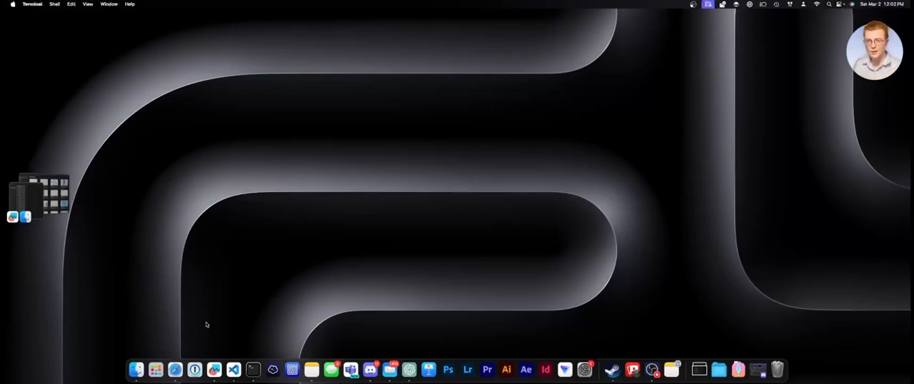
mouse_move(200, 313)
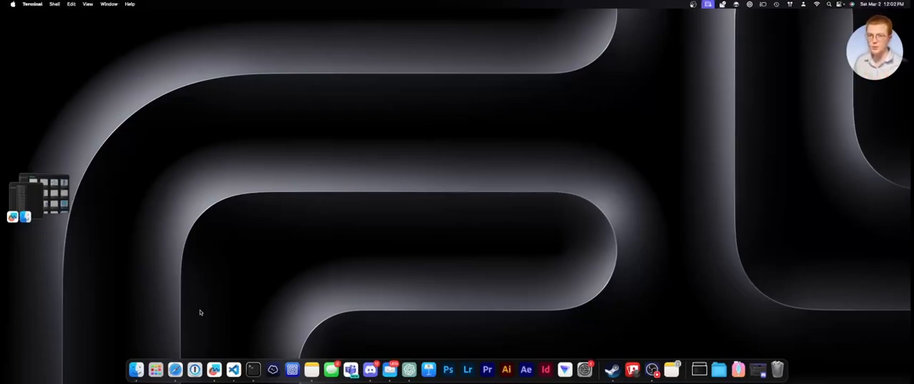
Bring the Finder Recents window from the Stage Manager strip onto the stage
click(253, 368)
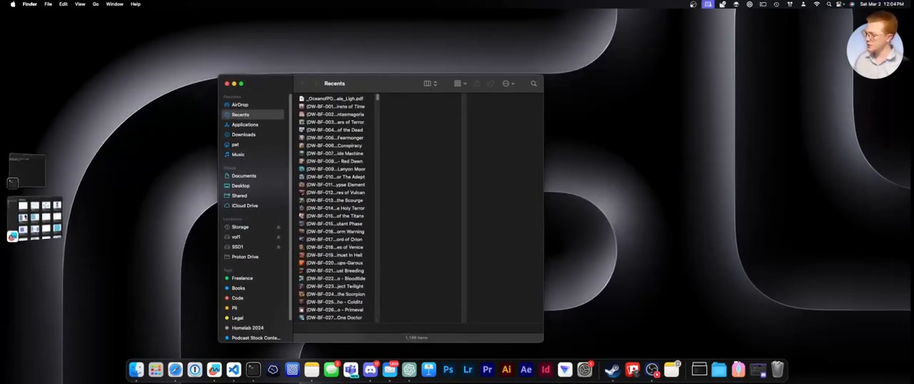
Add the Terminal window to the stage beside Finder Recents as one set
click(252, 369)
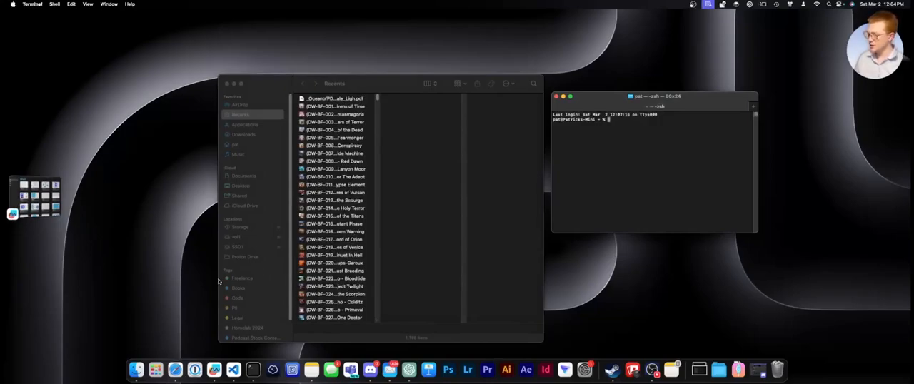
mouse_move(390, 271)
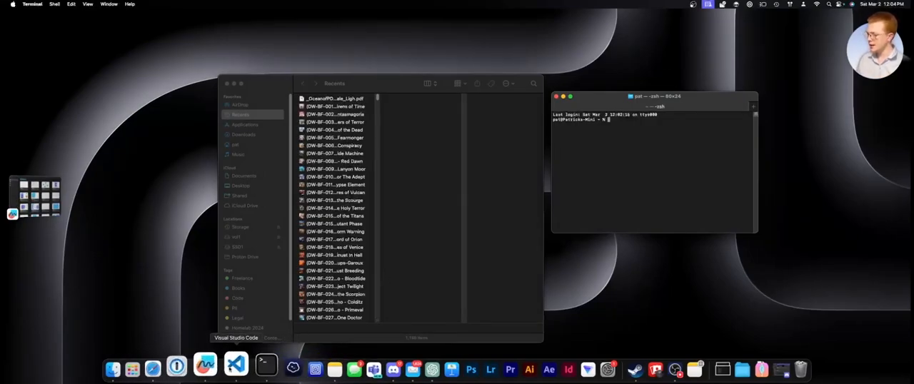
Launch Visual Studio Code from the Dock, bringing Freeform's All Boards gallery to the front
click(235, 365)
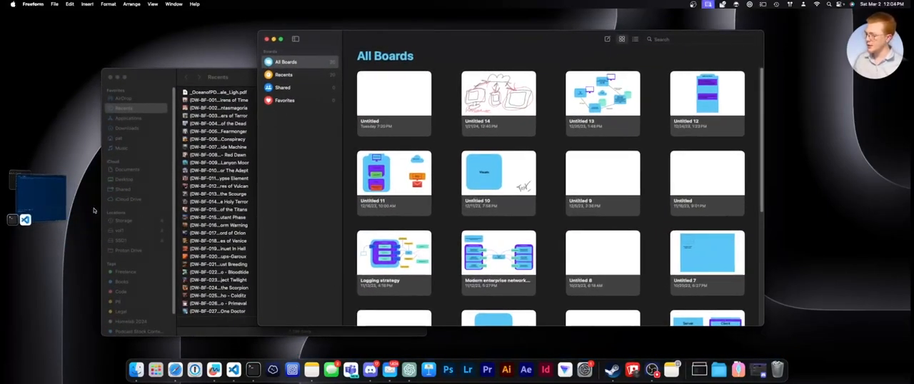
Switch to the Visual Studio Code and Terminal set in Stage Manager
click(234, 369)
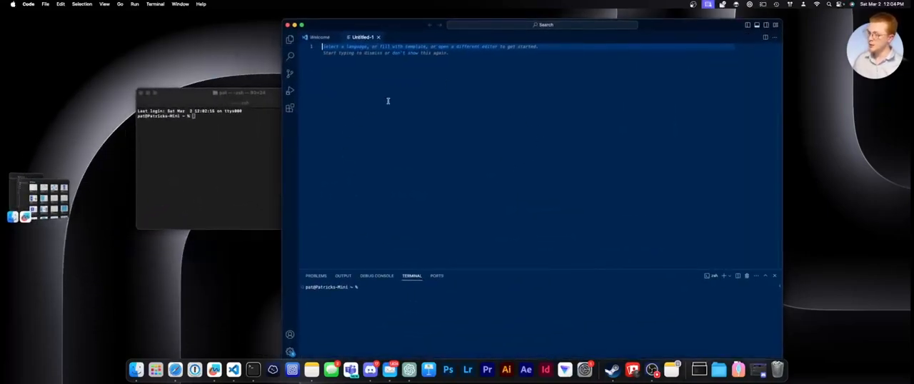
mouse_move(548, 109)
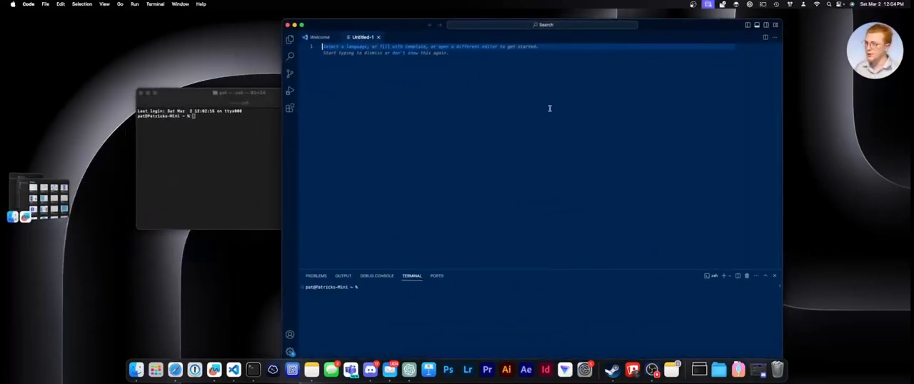
mouse_move(205, 80)
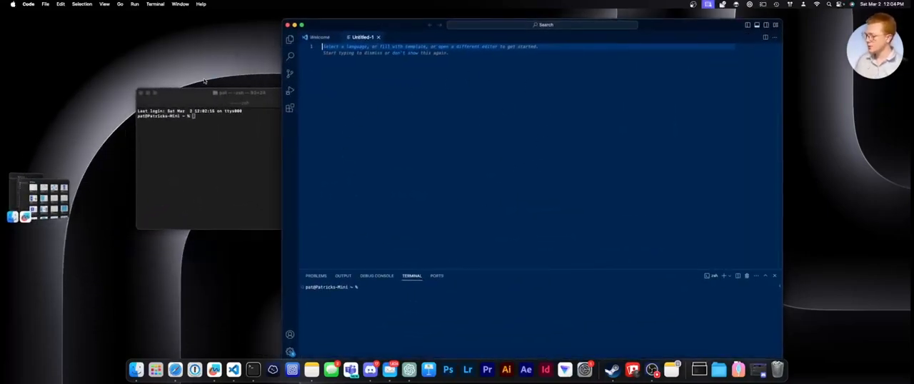
mouse_move(84, 47)
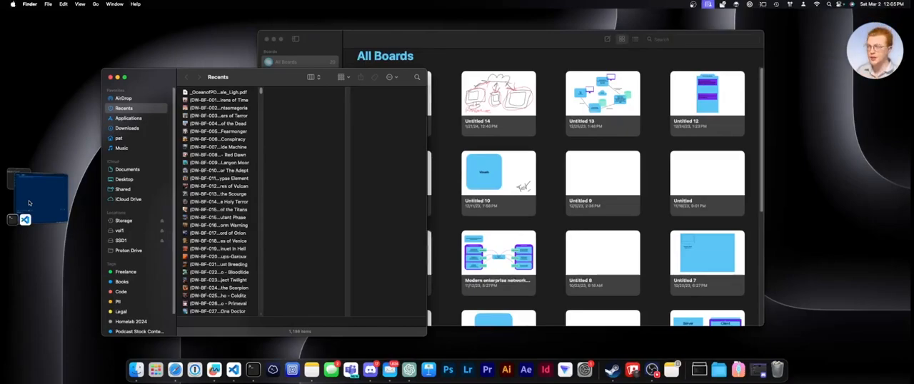
mouse_move(31, 197)
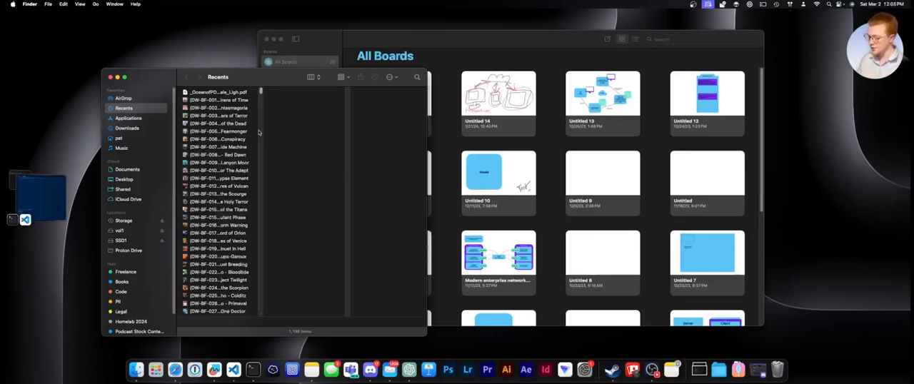
Zoom the Finder Recents window to fill the whole screen
click(709, 4)
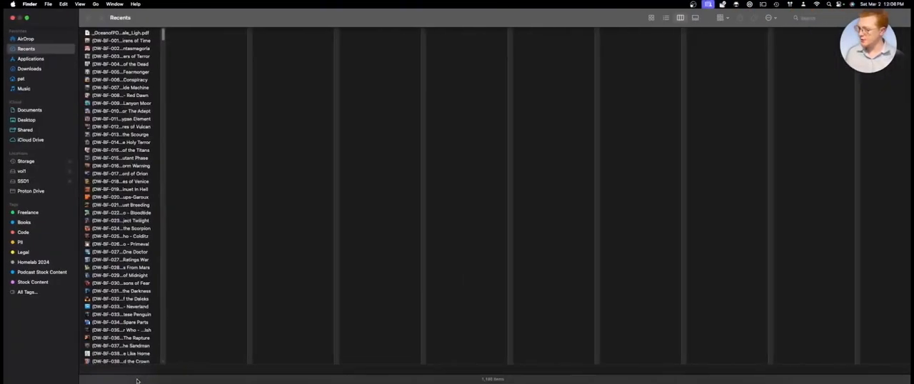
mouse_move(137, 369)
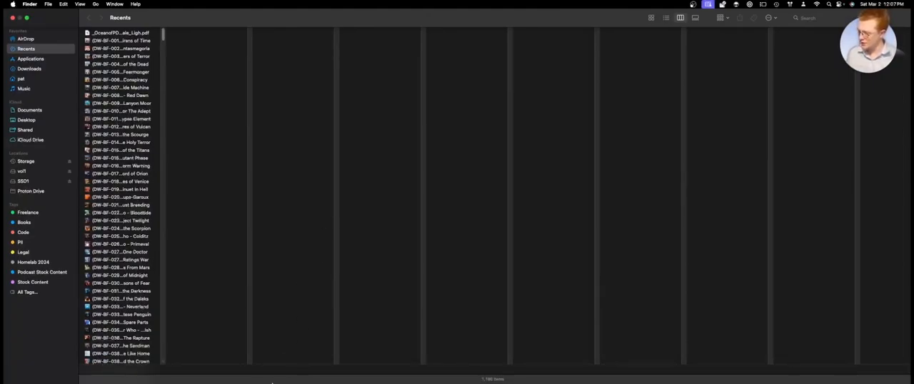
Restore the Finder window to normal size in front of Freeform's All Boards
click(138, 369)
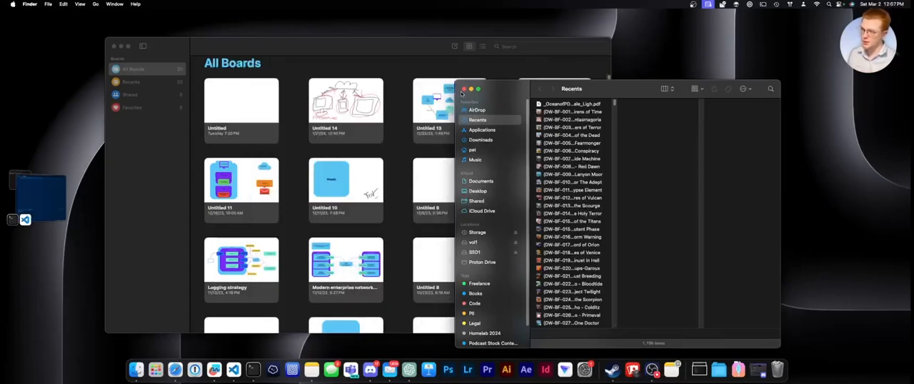
Remove the Finder window from the stage so Freeform's All Boards stands alone
click(463, 89)
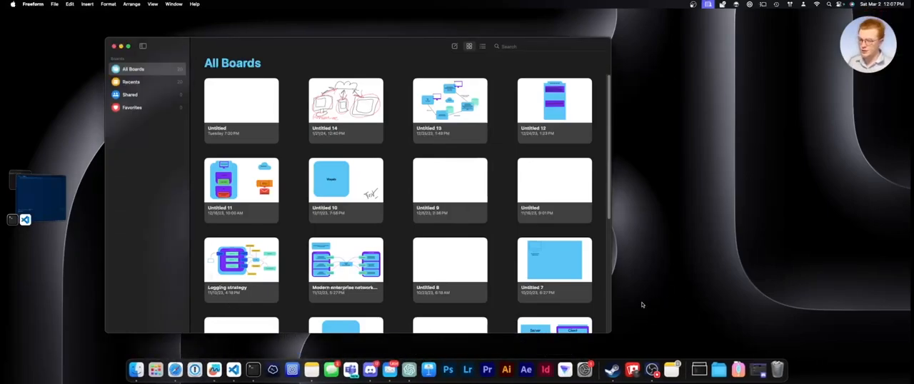
mouse_move(700, 307)
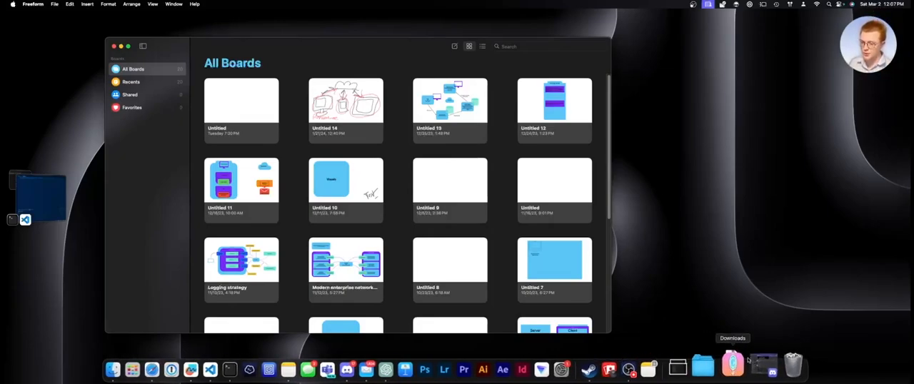
Fan out the Downloads stack from the Dock to show recent downloaded files
click(732, 366)
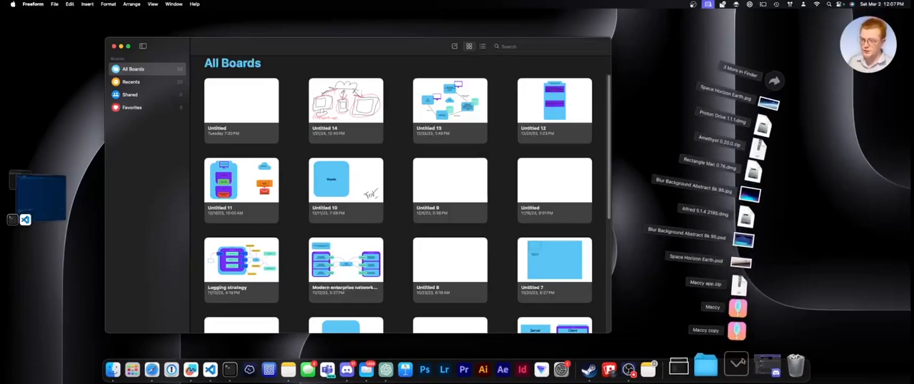